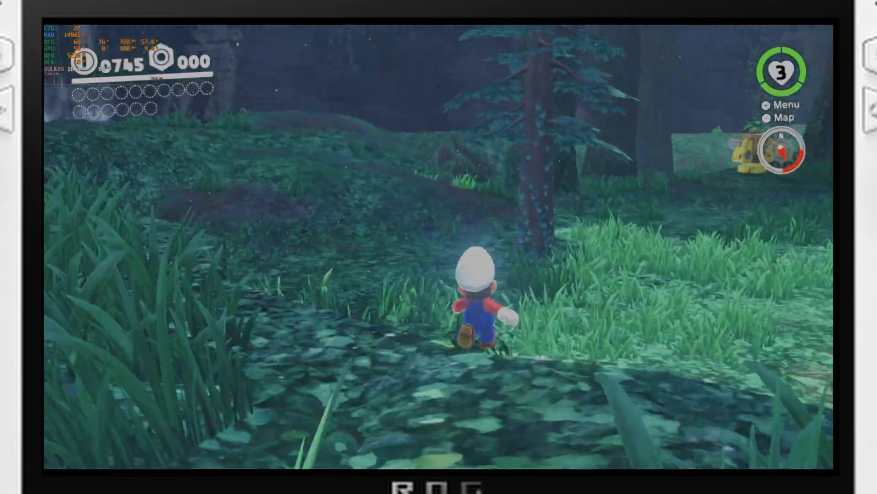
Run to the Sphynx, start its riddle and move the answer choice down to Wood
key("w")
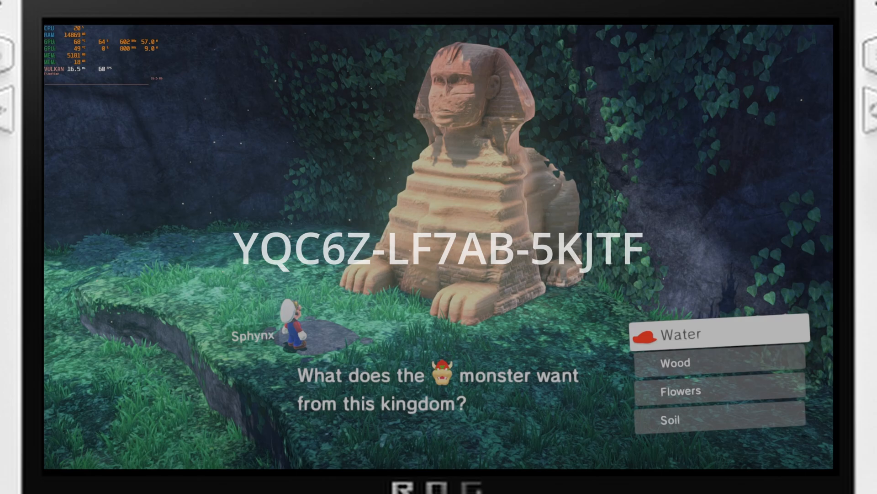
key("Down")
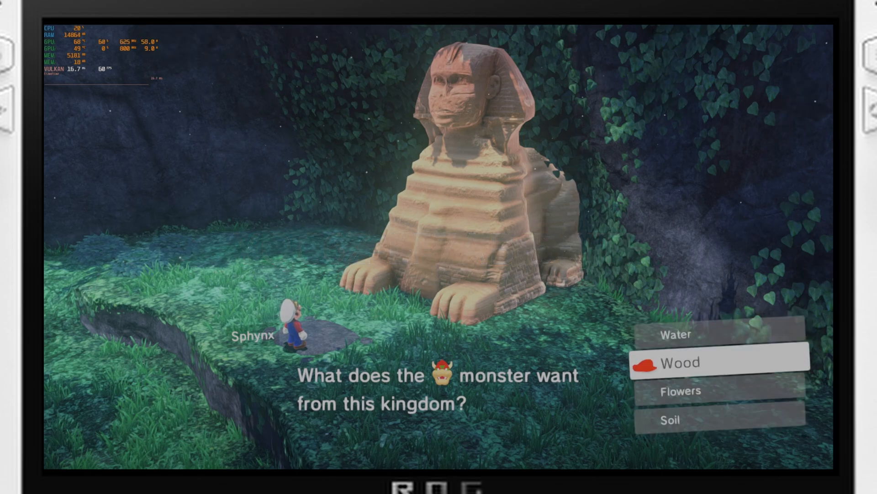
key("Return")
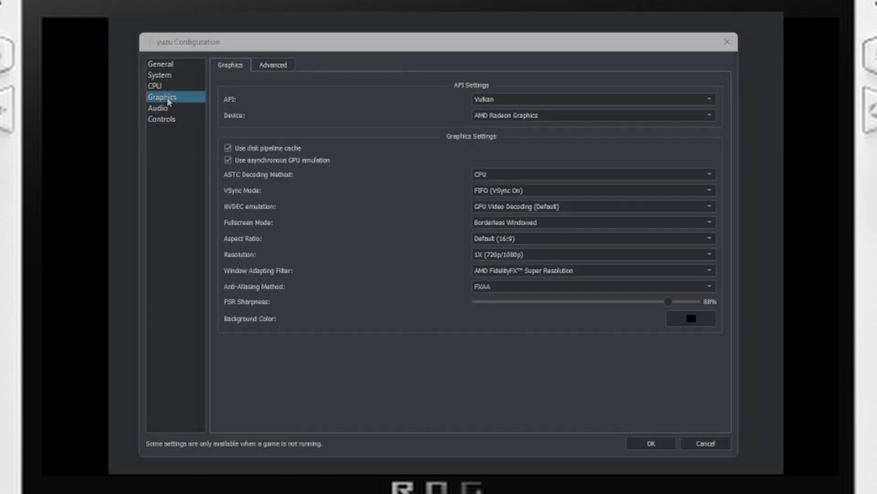
left_click(155, 86)
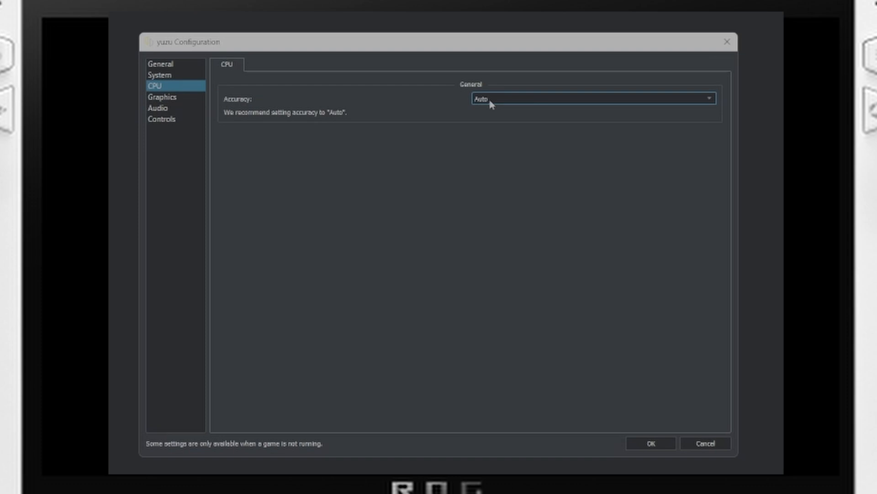
left_click(163, 97)
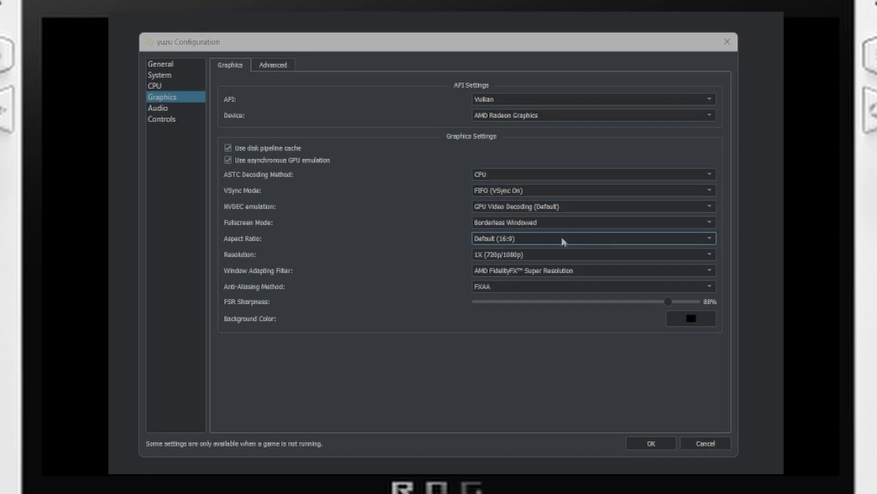
mouse_move(524, 286)
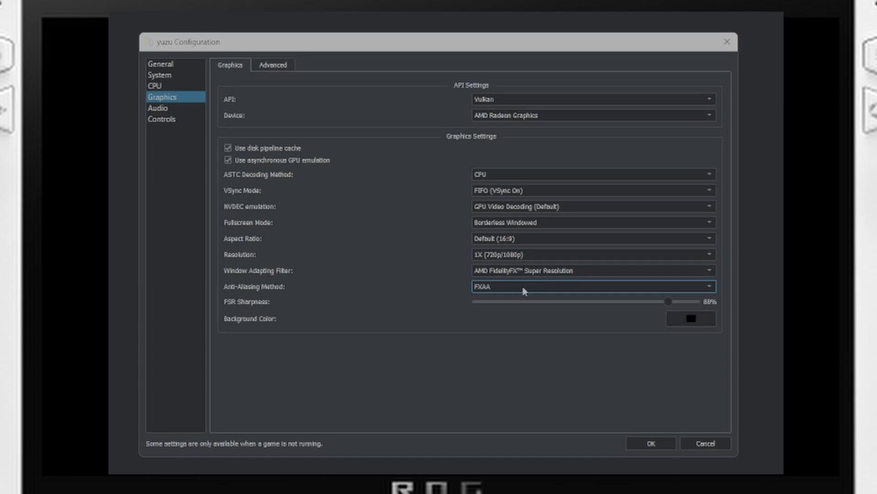
Review the Advanced graphics page with reactive flushing, fast GPU time, Vulkan pipeline cache and barrier feedback loops enabled
left_click(274, 64)
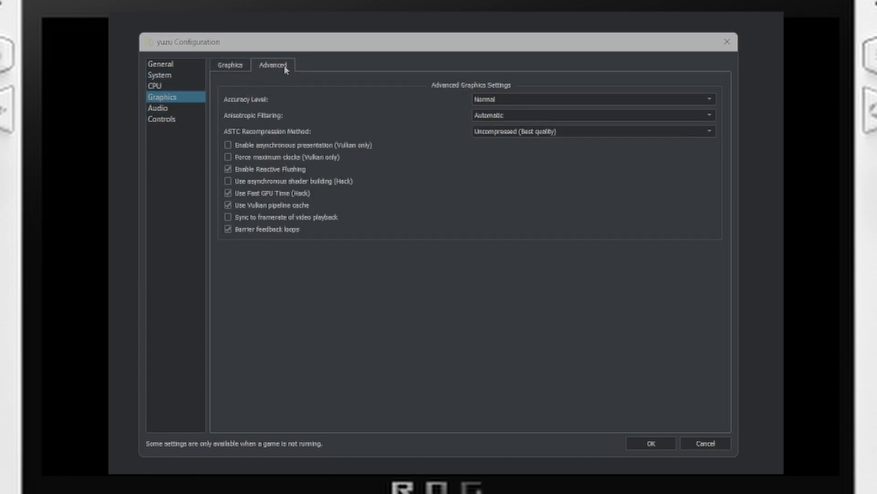
mouse_move(483, 128)
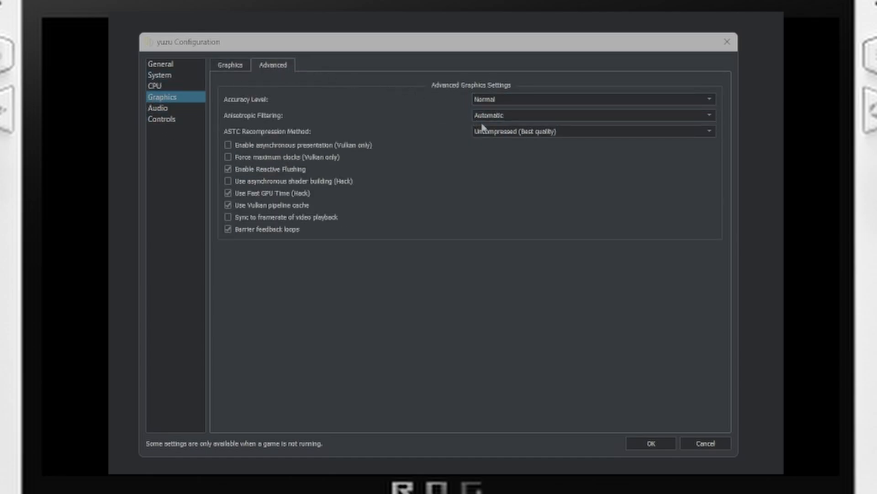
mouse_move(298, 154)
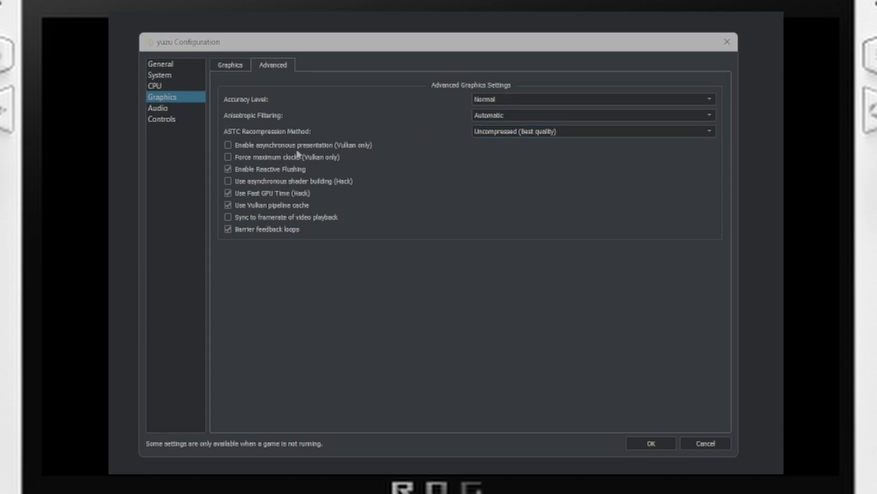
mouse_move(317, 163)
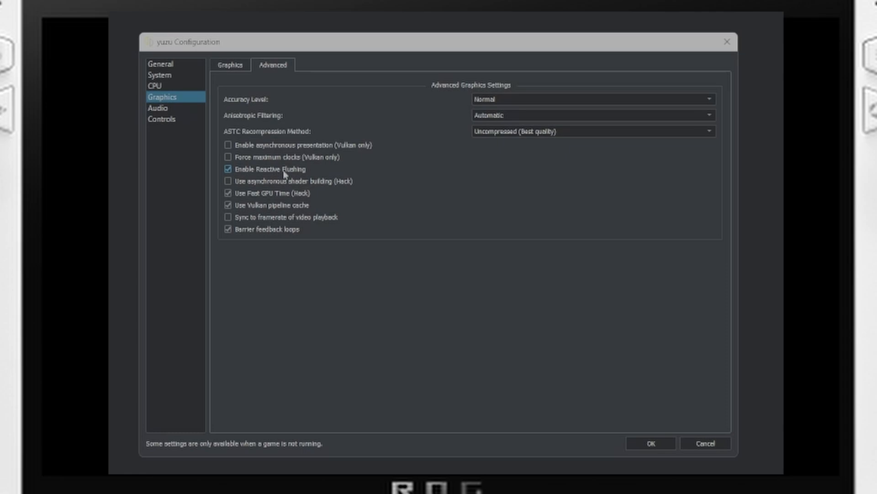
mouse_move(297, 184)
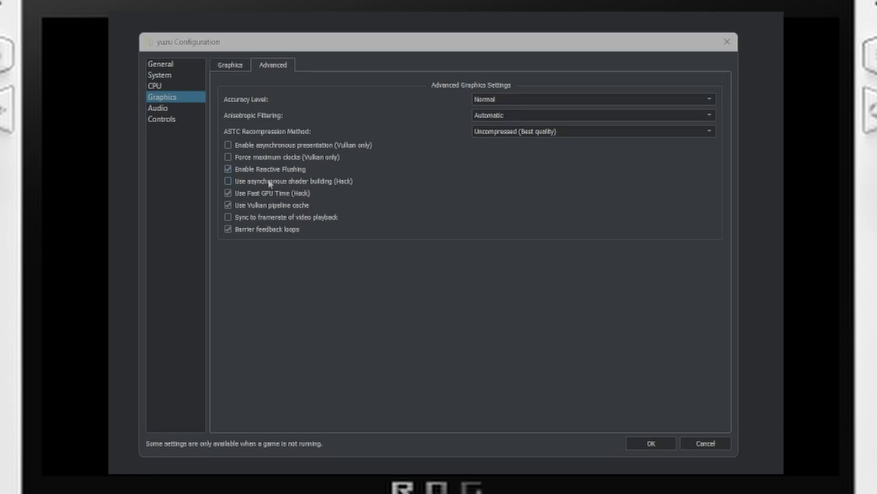
mouse_move(269, 181)
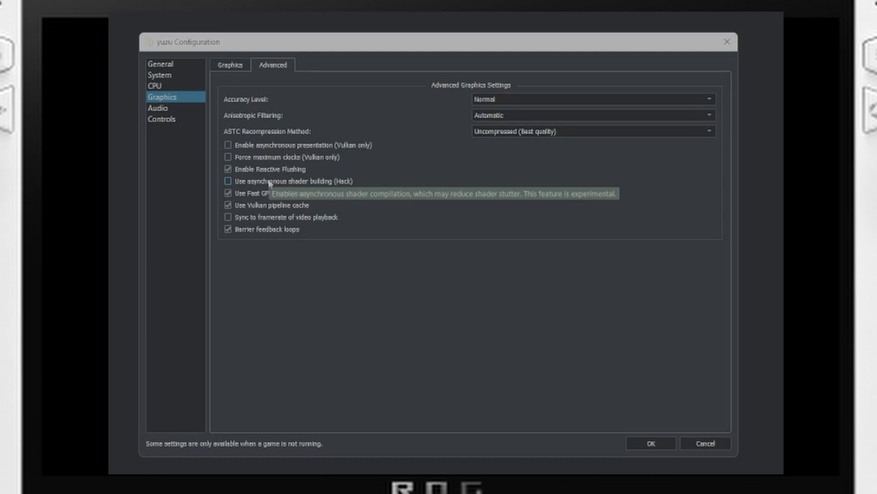
mouse_move(279, 192)
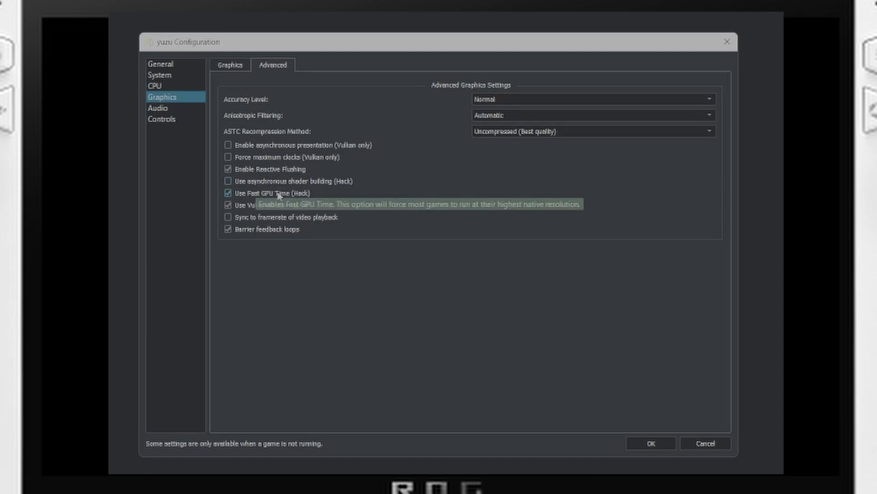
mouse_move(373, 210)
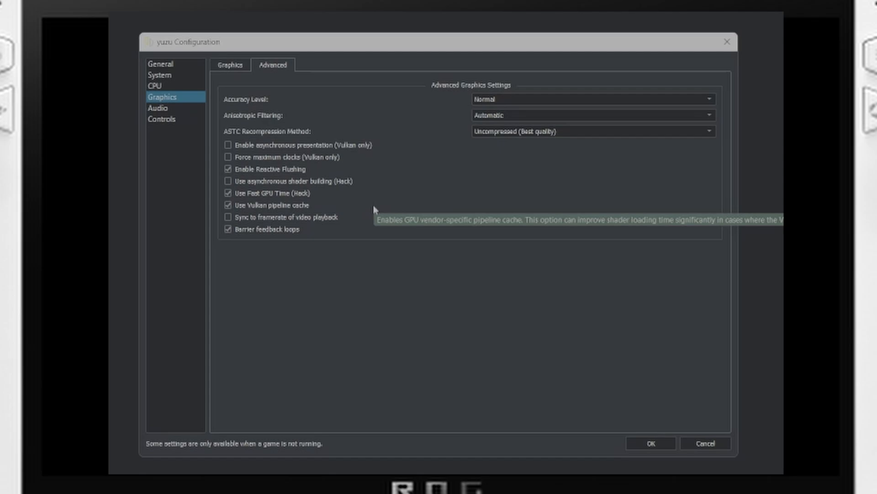
mouse_move(323, 218)
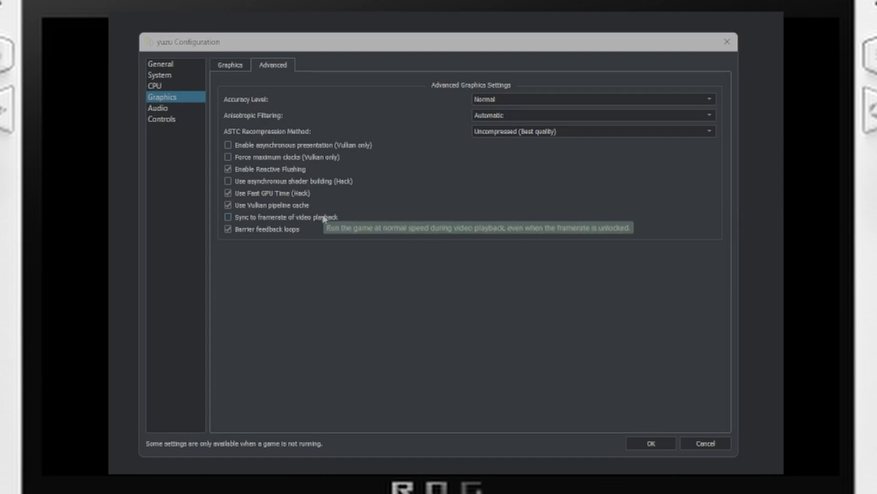
mouse_move(273, 181)
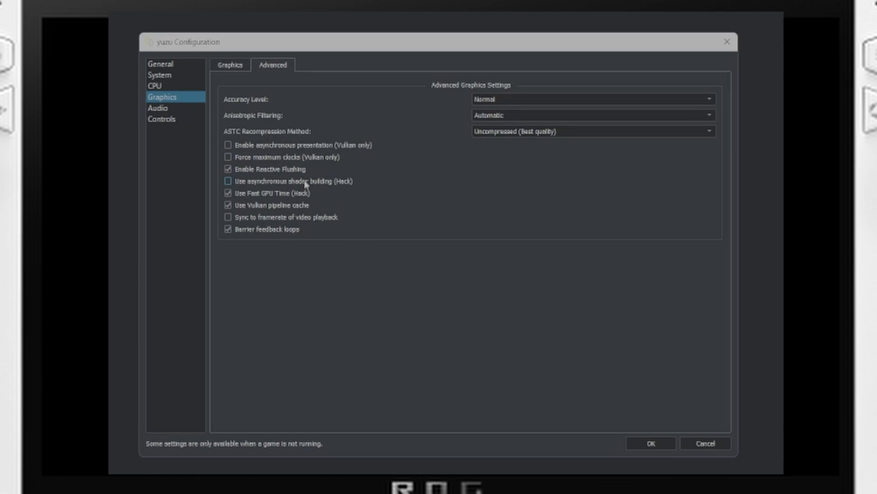
left_click(650, 443)
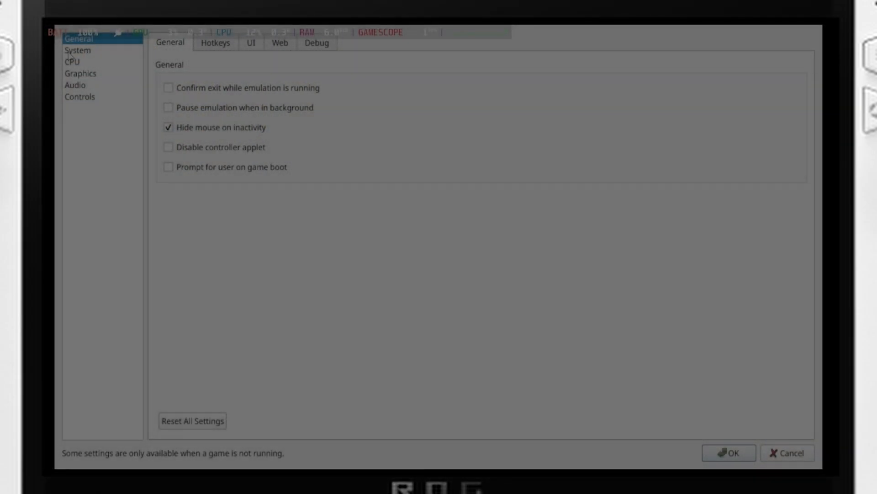
Browse the per-game System, CPU and Audio pages, then view Advanced graphics with asynchronous shader building enabled
left_click(77, 50)
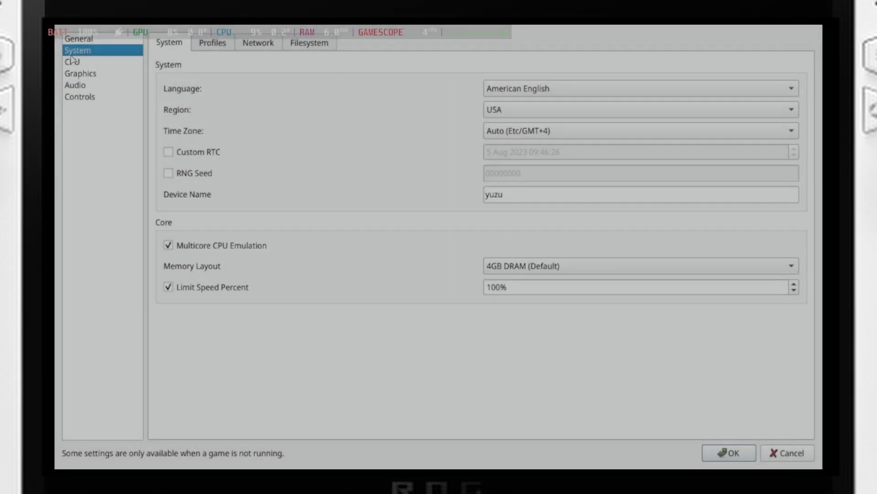
left_click(71, 61)
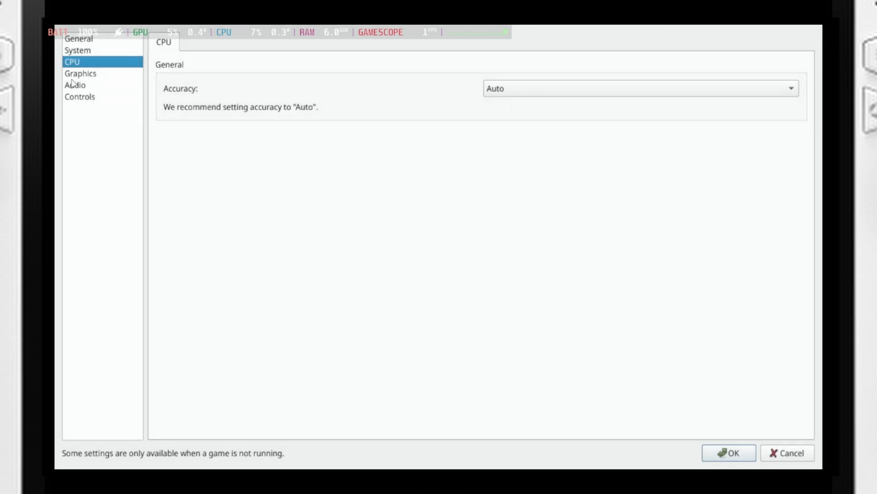
left_click(74, 84)
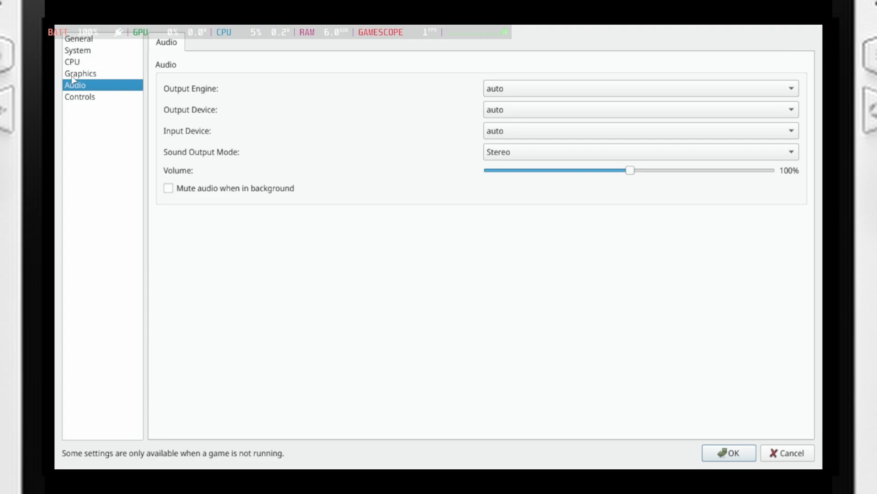
left_click(80, 73)
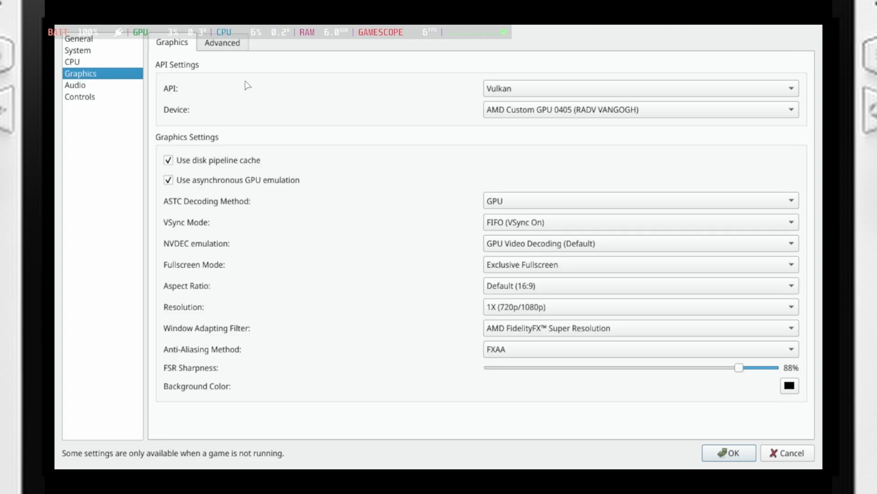
left_click(223, 43)
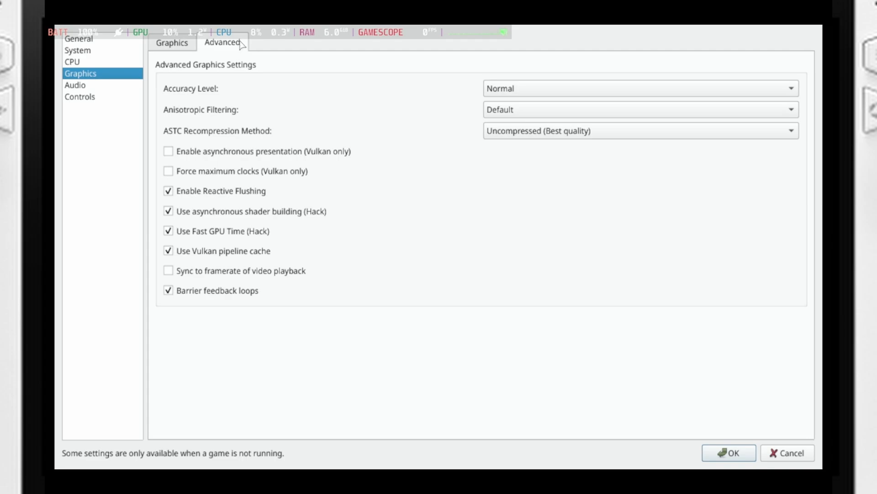
mouse_move(190, 185)
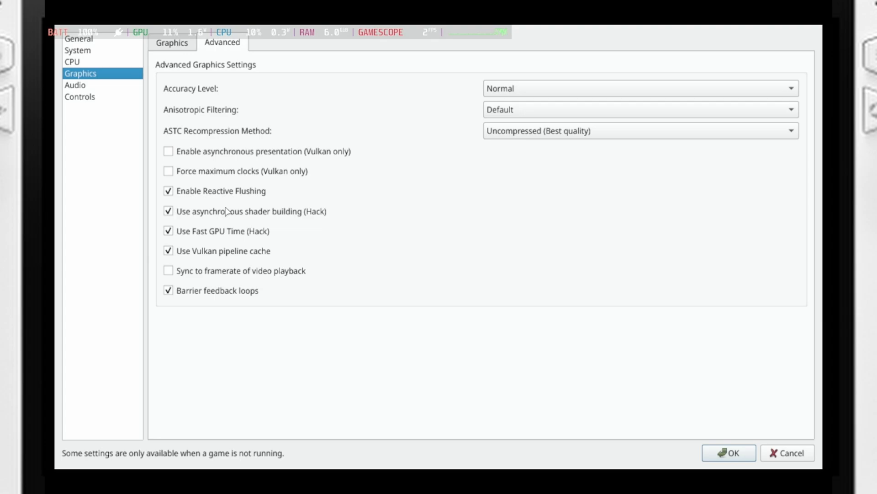
mouse_move(234, 245)
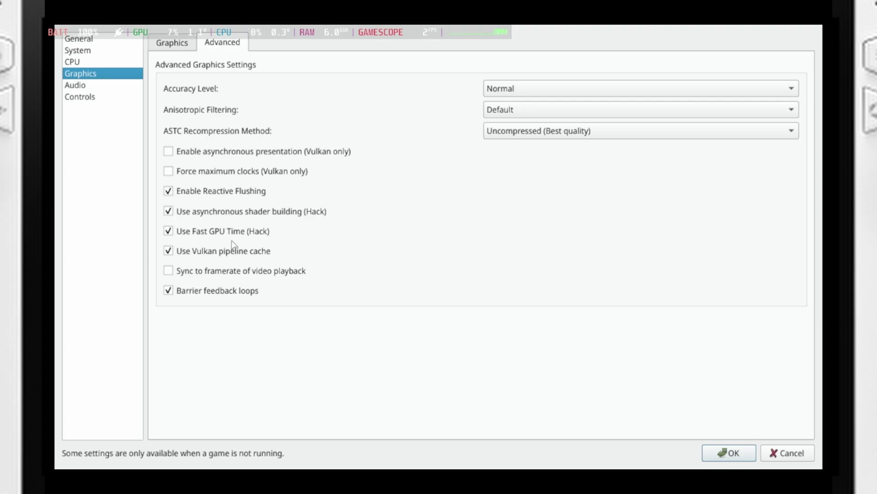
mouse_move(235, 238)
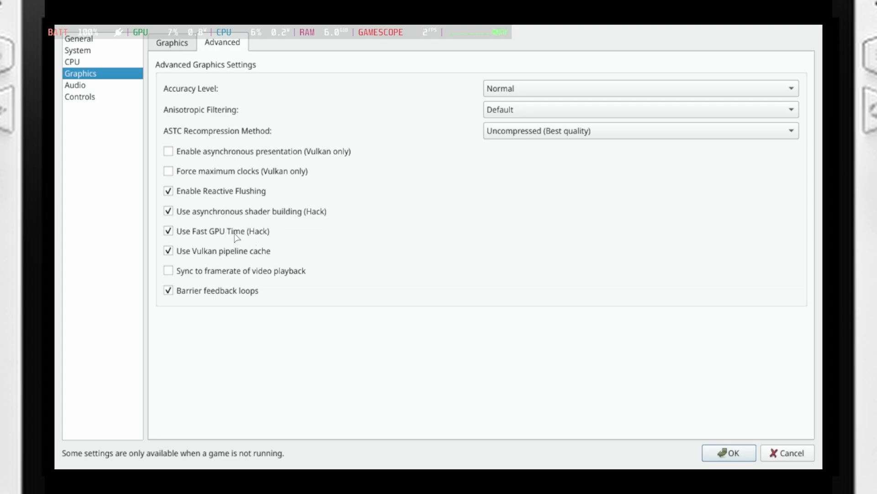
mouse_move(281, 283)
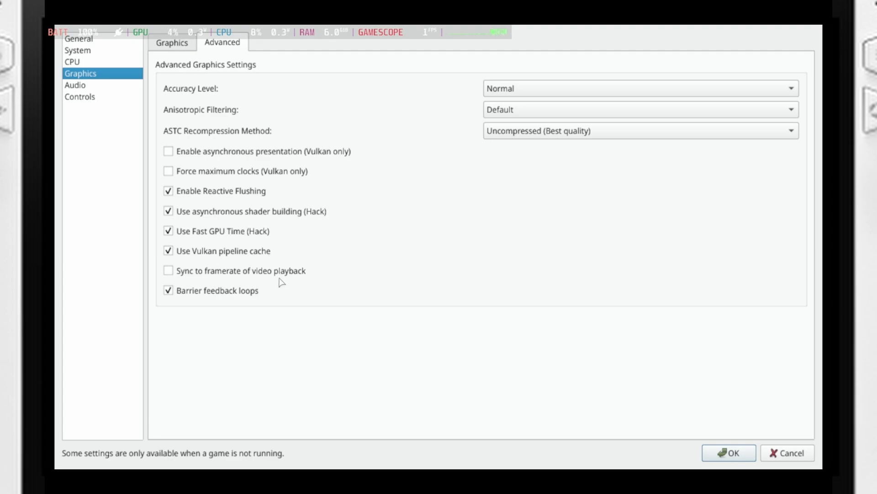
mouse_move(280, 275)
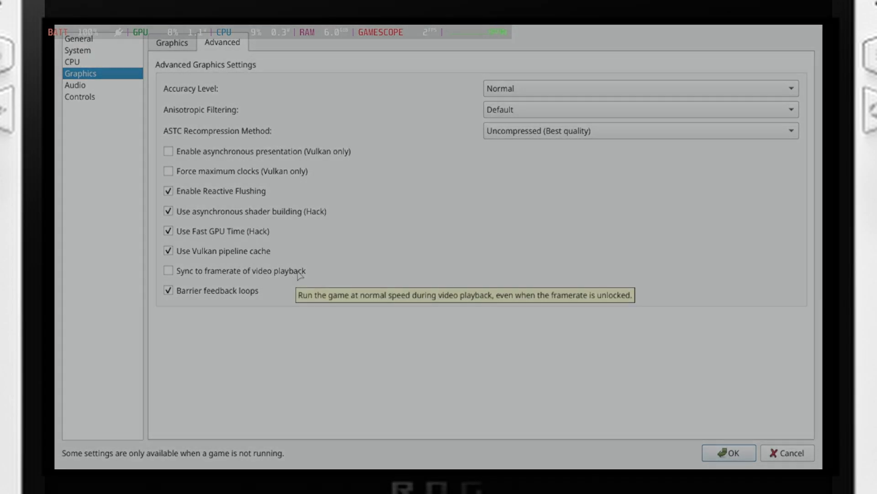
mouse_move(622, 342)
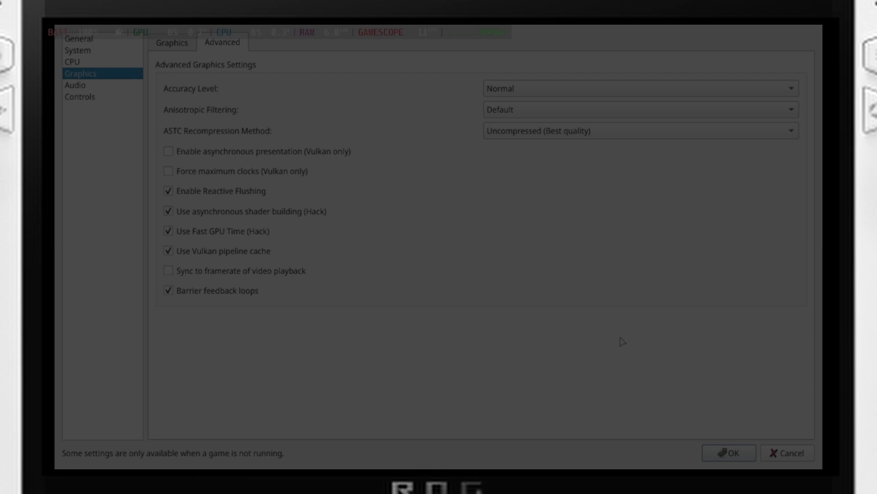
left_click(728, 452)
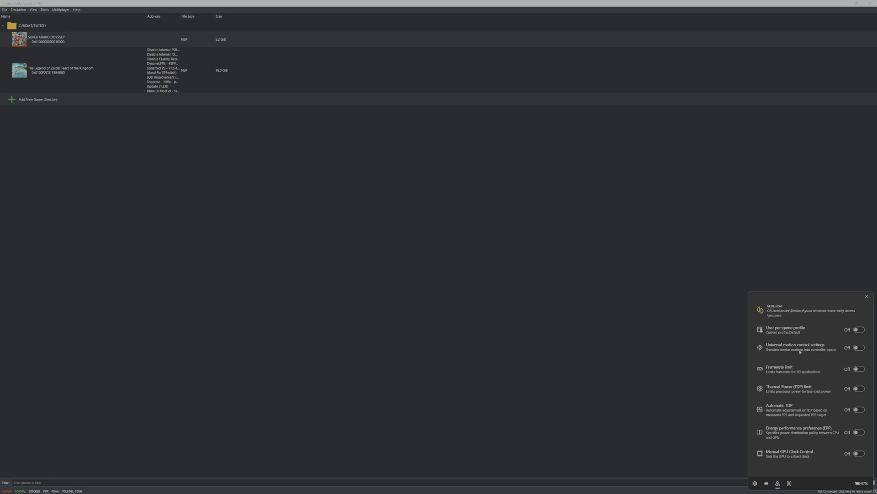
Enable universal motion controls for yuzu and send gyro output to the Right Stick
left_click(859, 347)
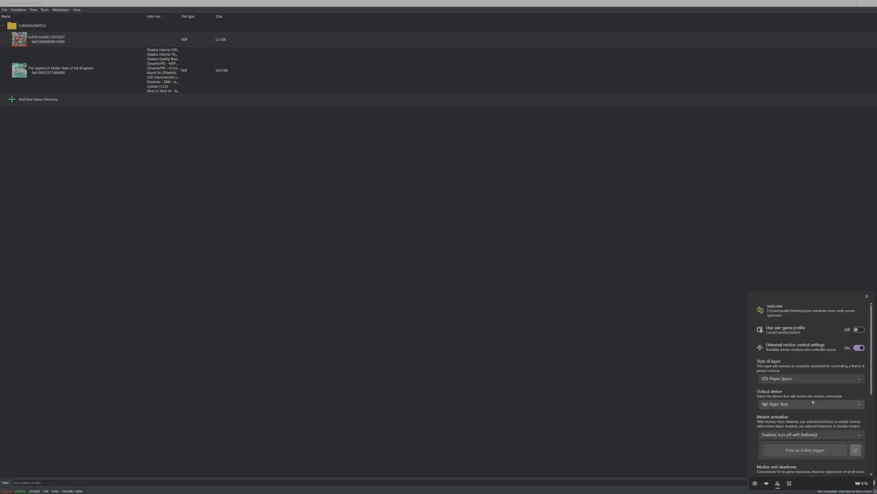
scroll("down", 3)
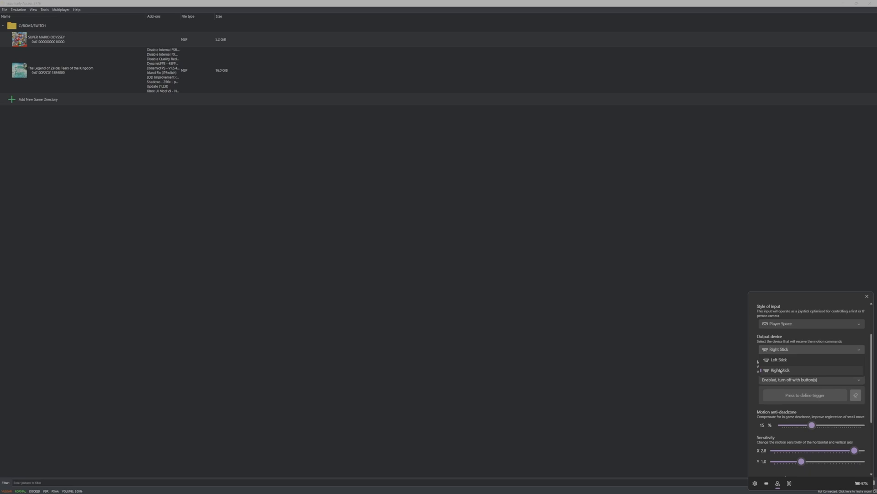
left_click(778, 369)
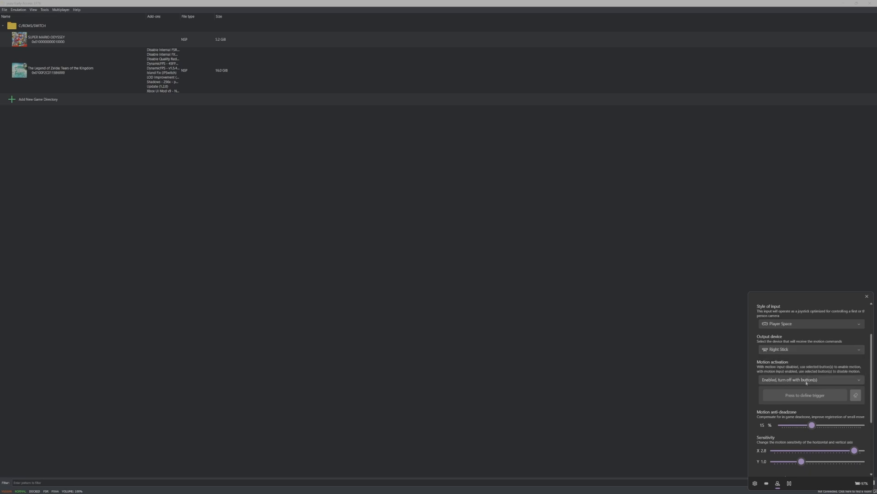
mouse_move(782, 430)
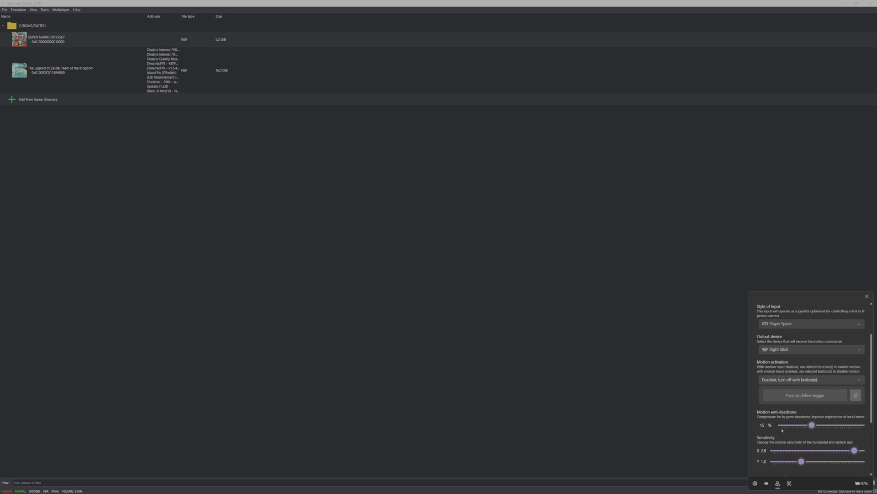
mouse_move(686, 447)
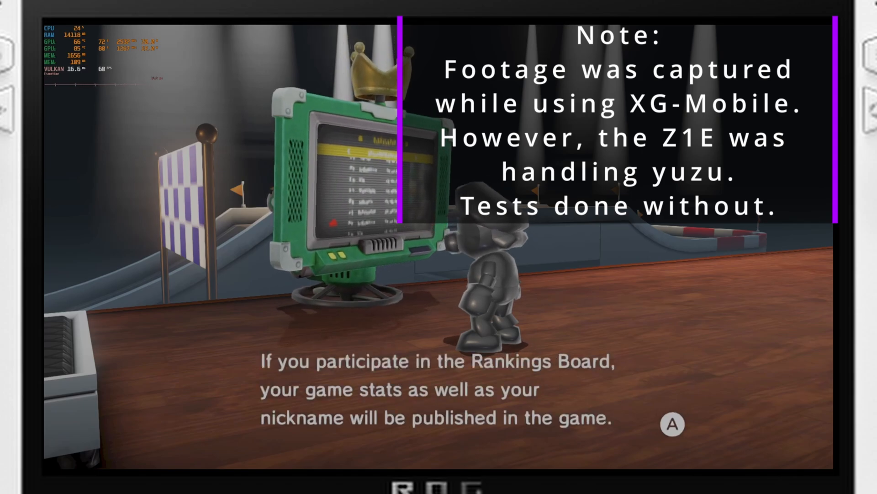
Advance the in-game Rankings Board dialogue to the connect-to-network prompt
key("a")
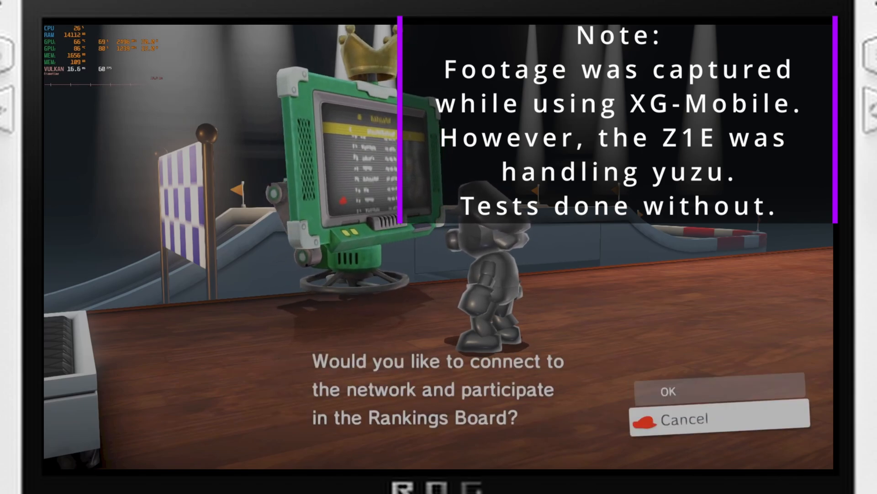